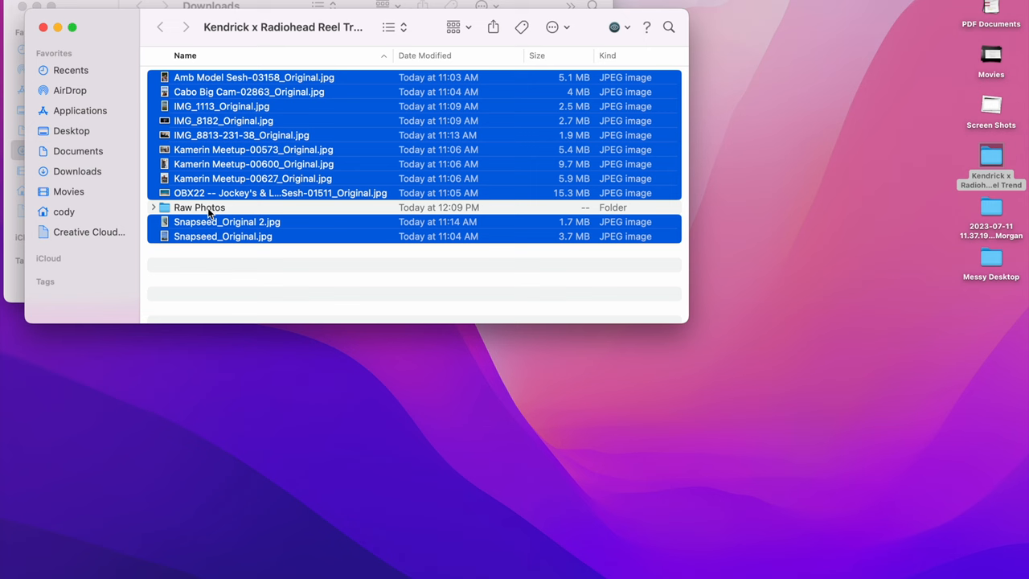
Open portrait photo 001.jpg from Finder into Photoshop.
double_click(199, 206)
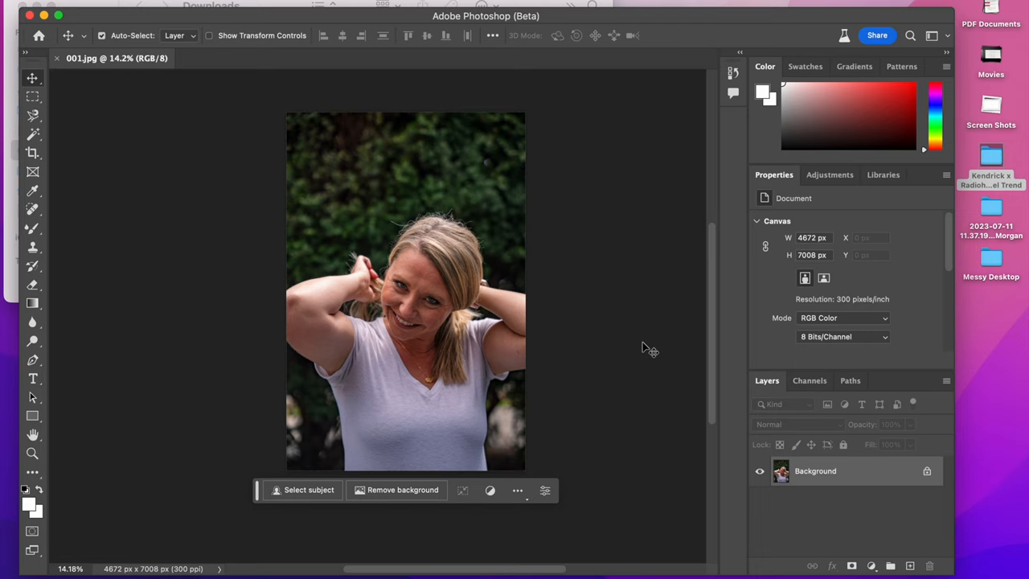
mouse_move(154, 22)
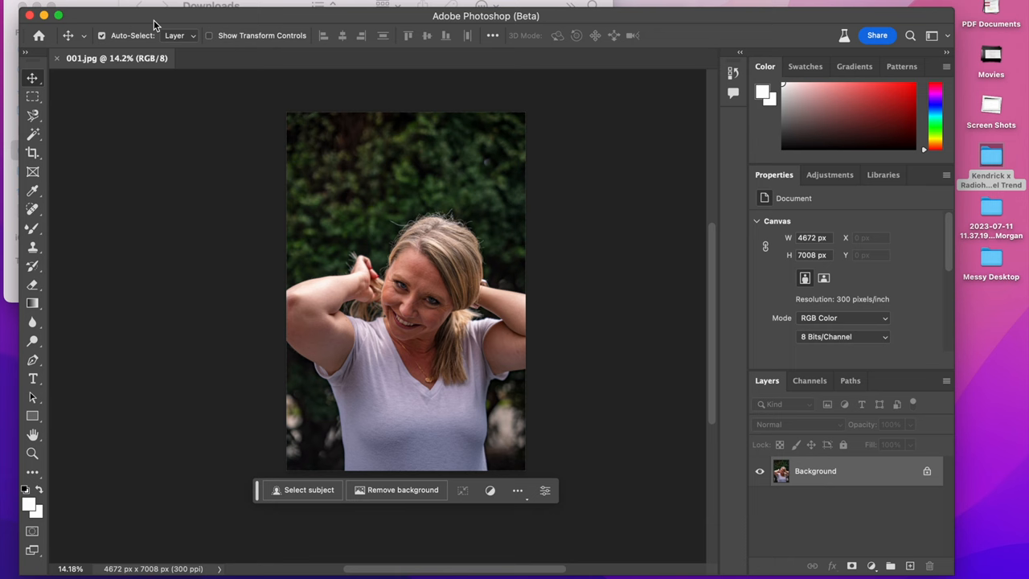
Crop the canvas narrower and isolate the woman with Select Subject in Select and Mask.
click(33, 152)
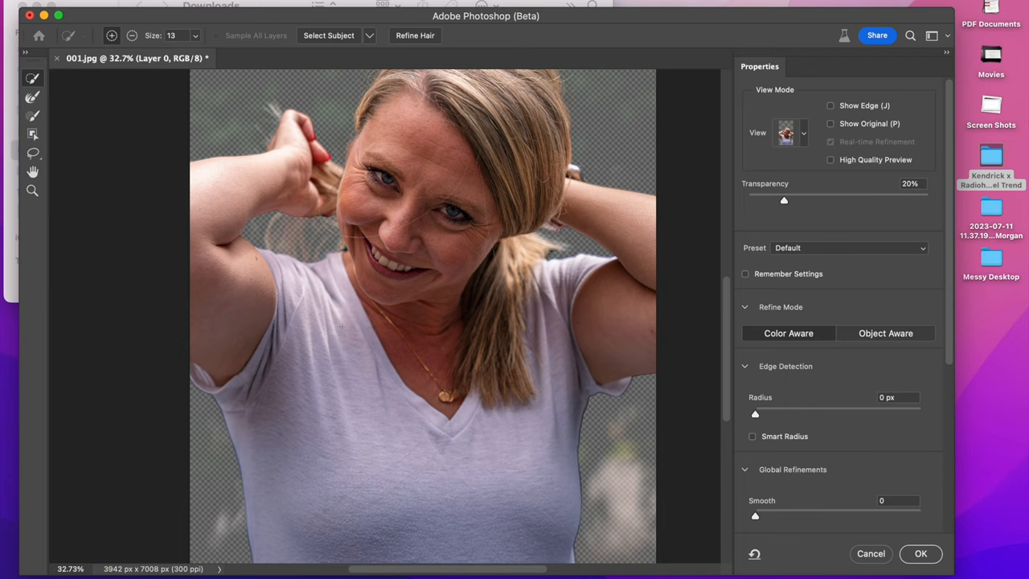
Output the woman's cutout to a new layer, then invert the selection on Layer 0 to grab the background.
click(920, 554)
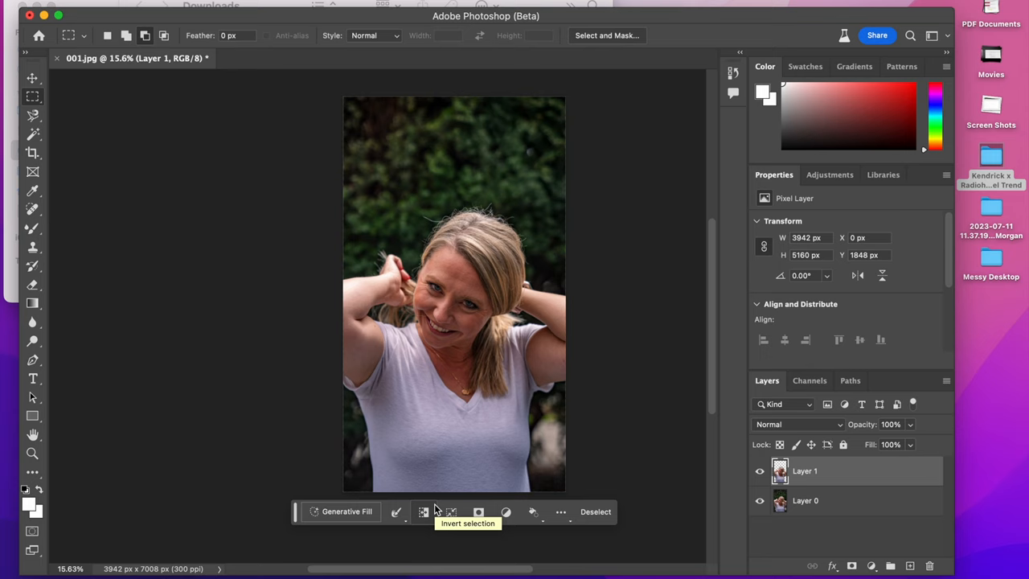
click(804, 500)
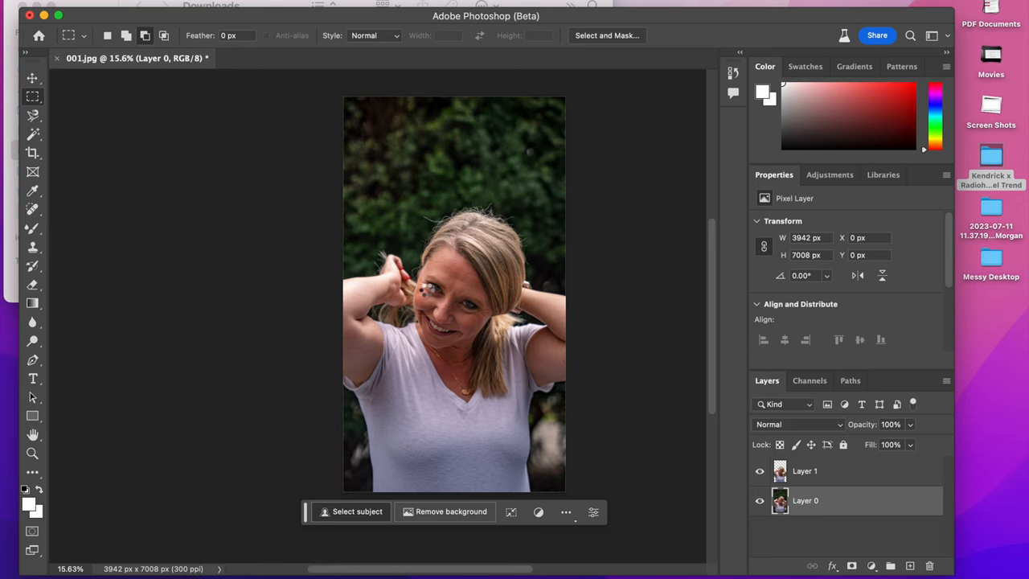
click(357, 511)
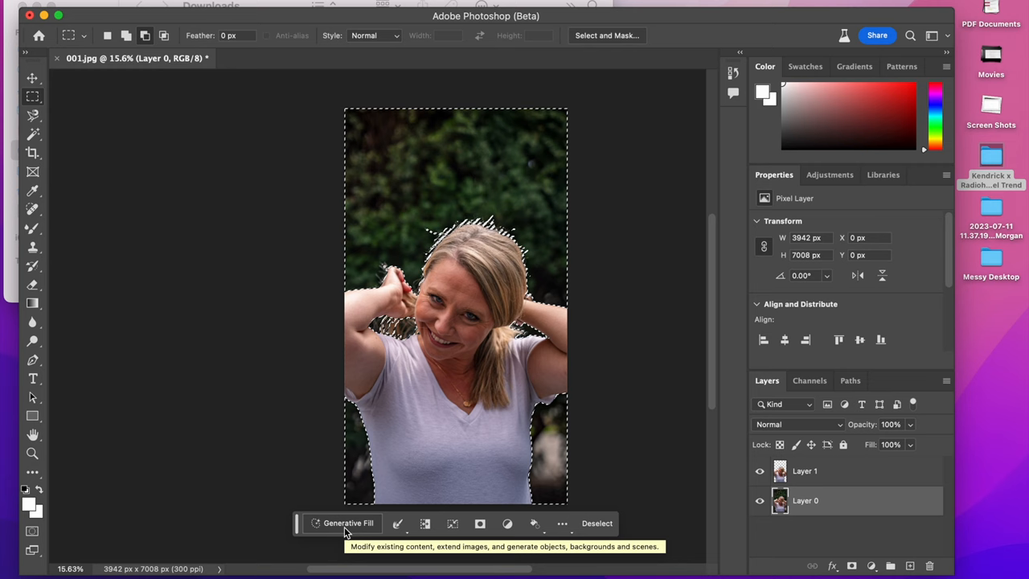
Generative-fill the background with the prompt 'cityscape sky' and choose a skyline variation.
click(347, 523)
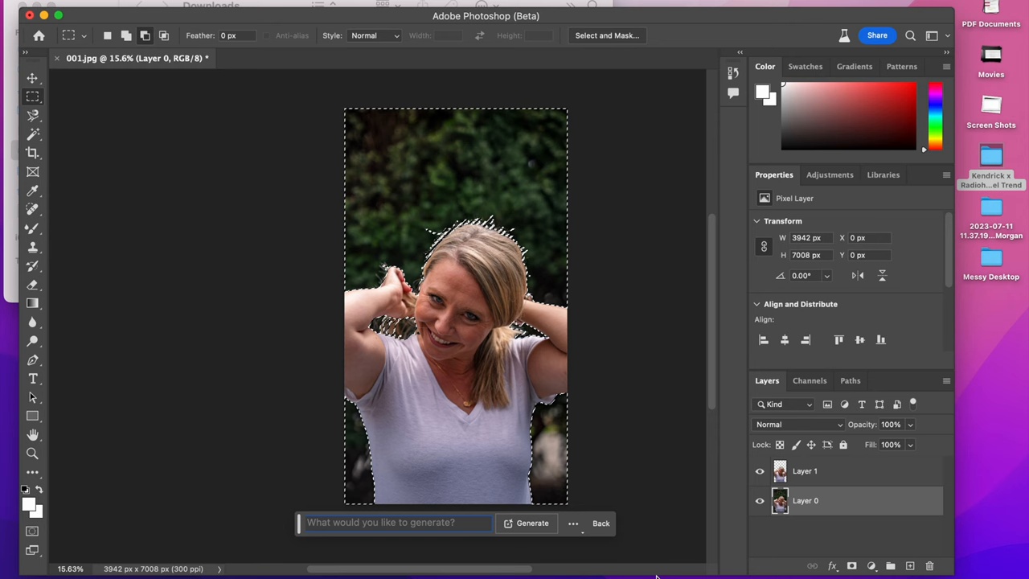
text(cityscape sky)
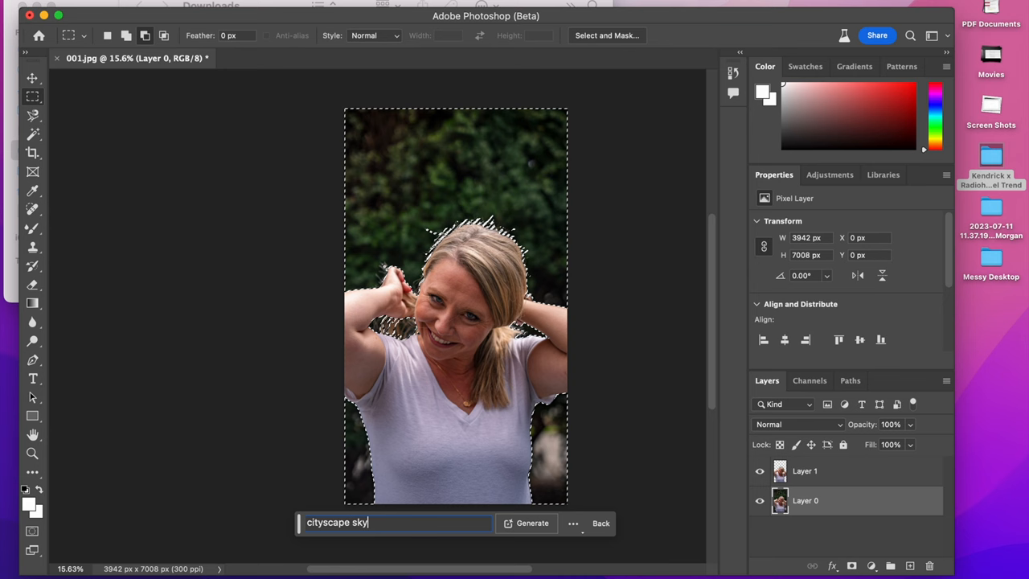
click(530, 523)
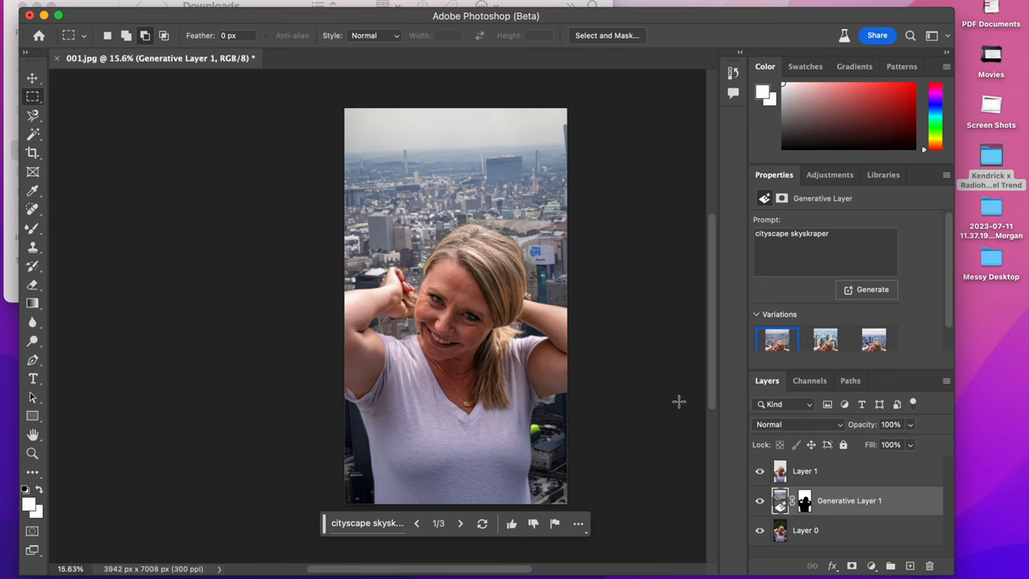
click(144, 209)
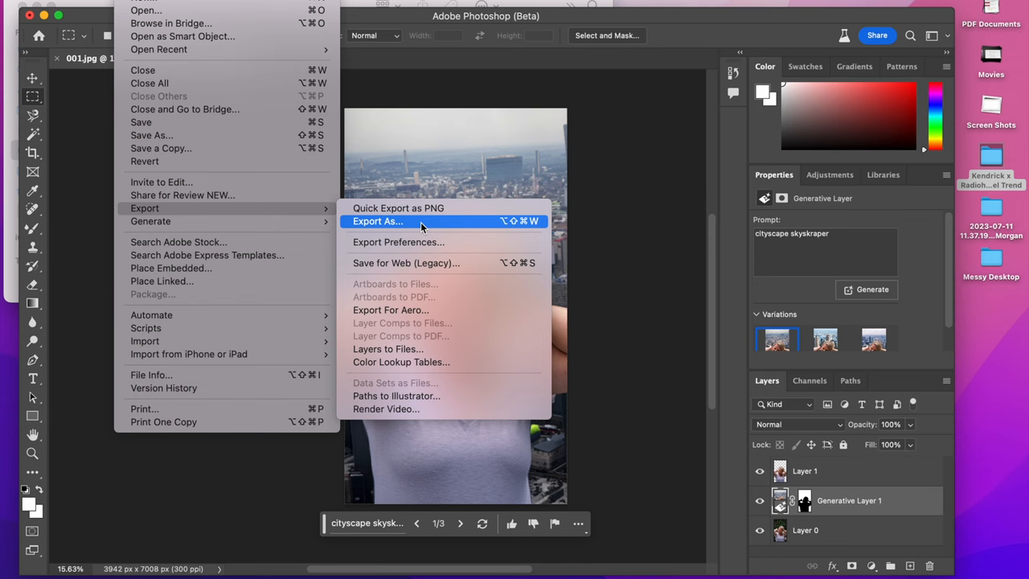
Export the city-backdrop portrait as PNG to 001 Variations, then set up a JPG export.
click(377, 222)
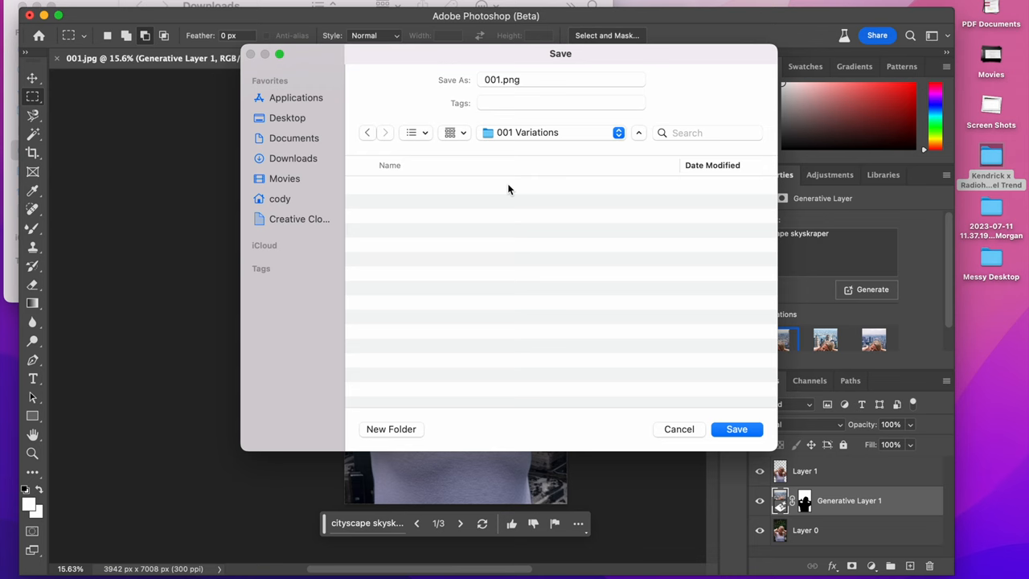
click(737, 428)
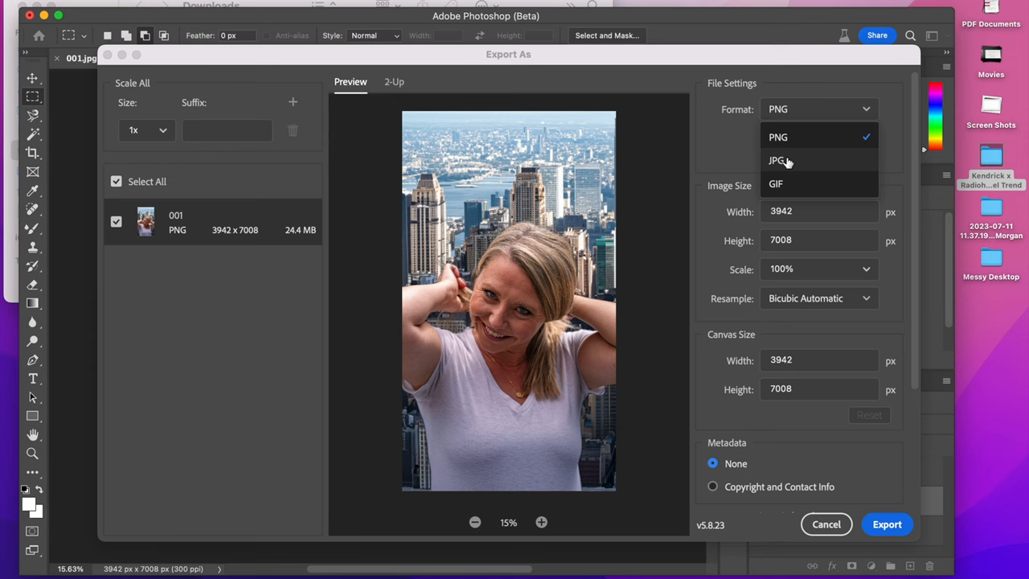
click(775, 161)
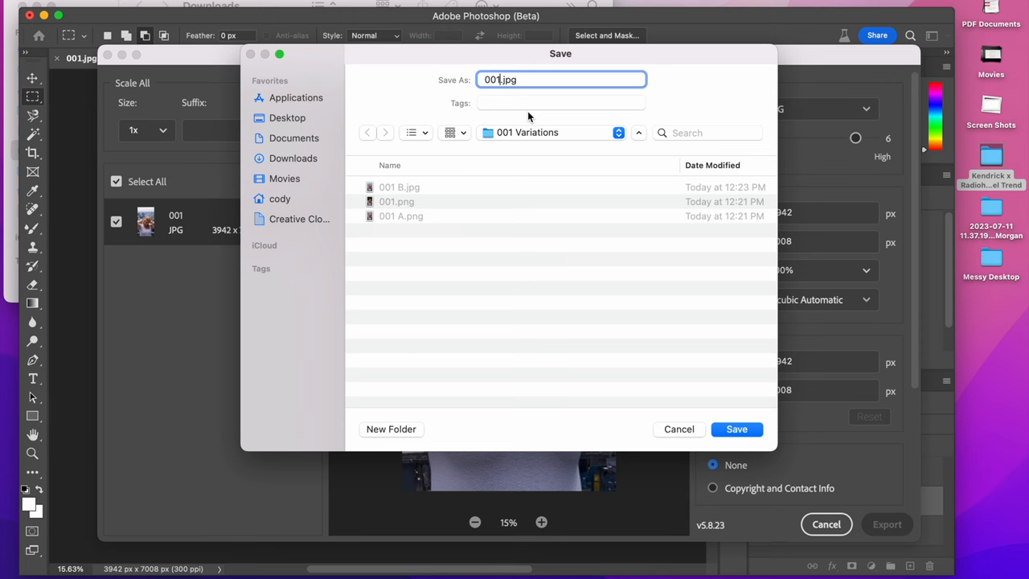
Save the JPG, generative-fill a new shirt colour, and export that variation to 001 Variations.
click(736, 428)
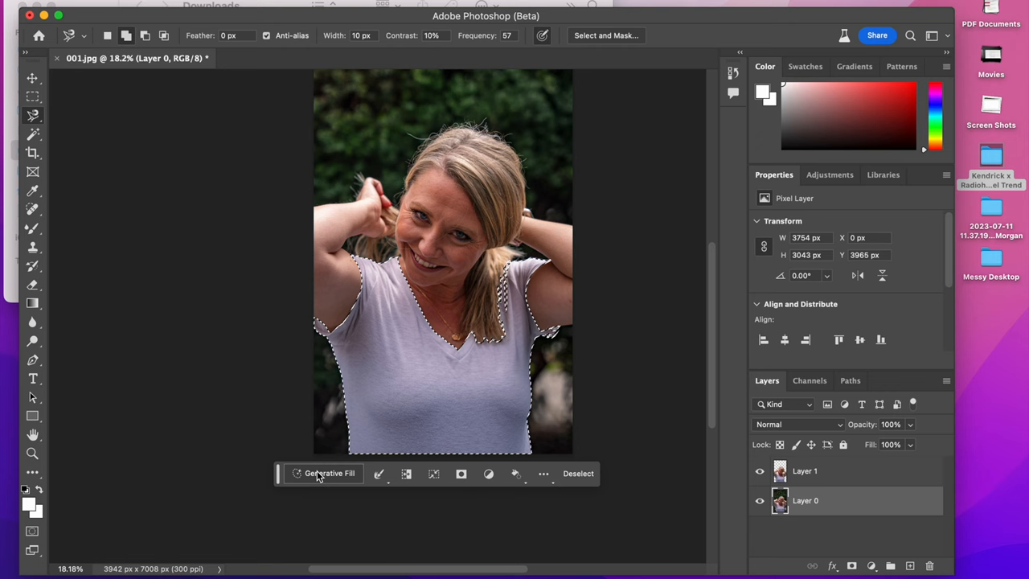
text(color of the shirt is ha)
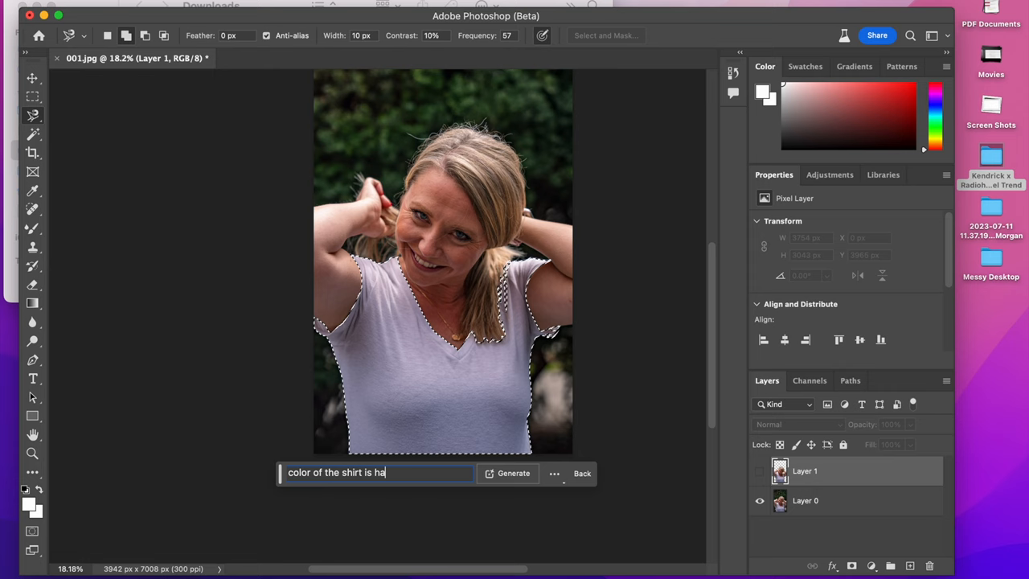
click(515, 473)
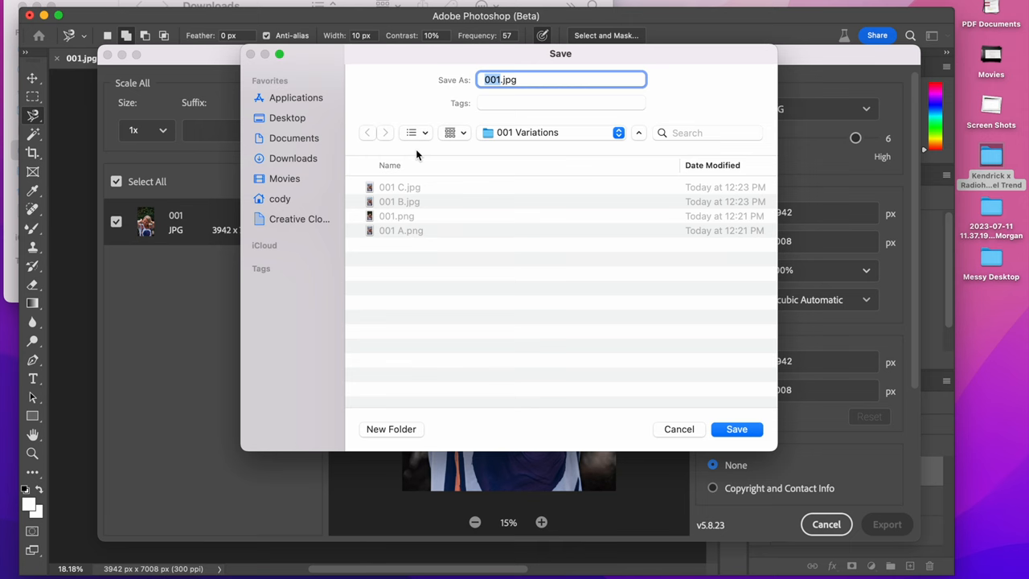
click(679, 428)
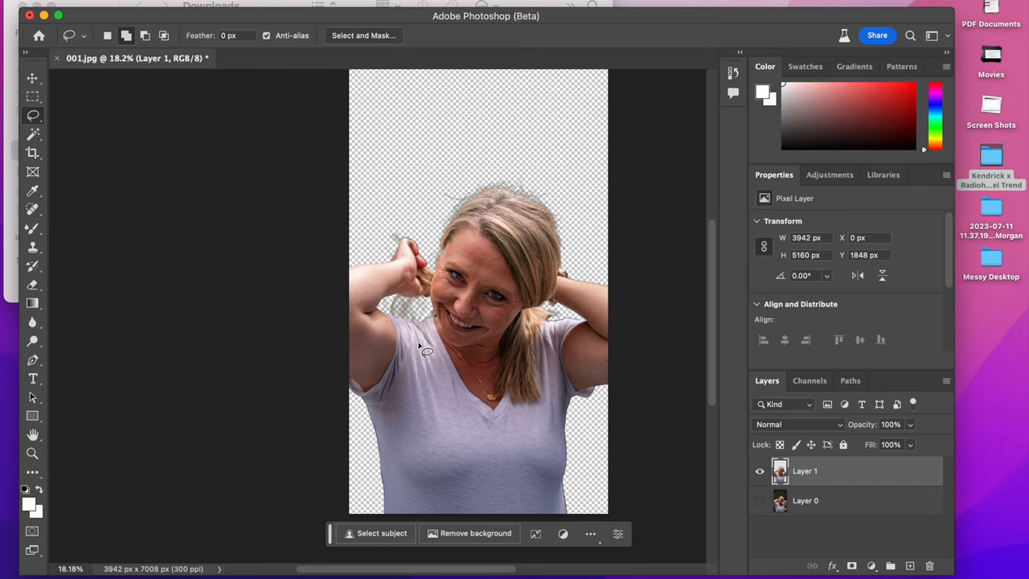
Remove the background behind the woman and lasso leftover edges near her hands.
click(35, 5)
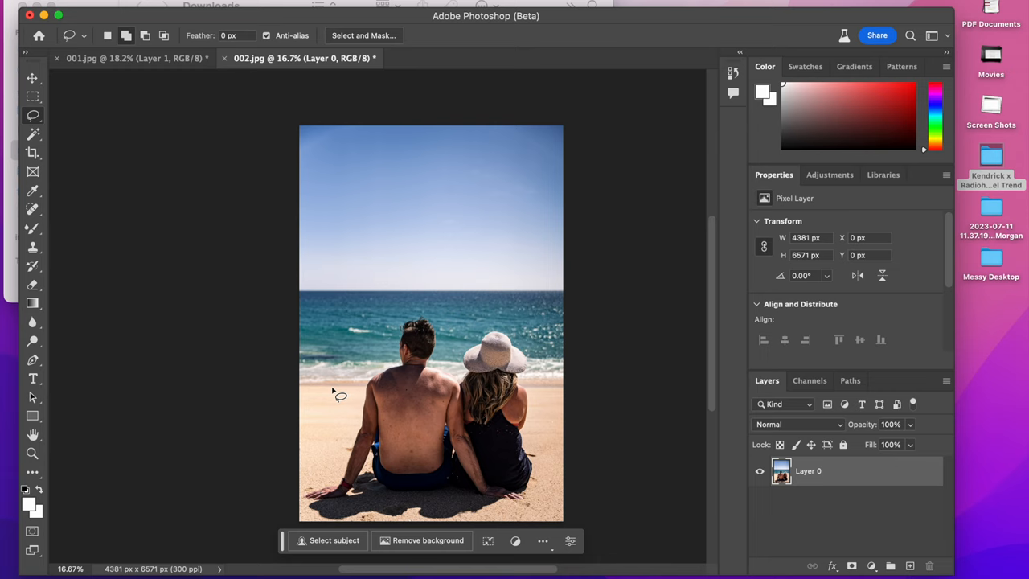
mouse_move(479, 338)
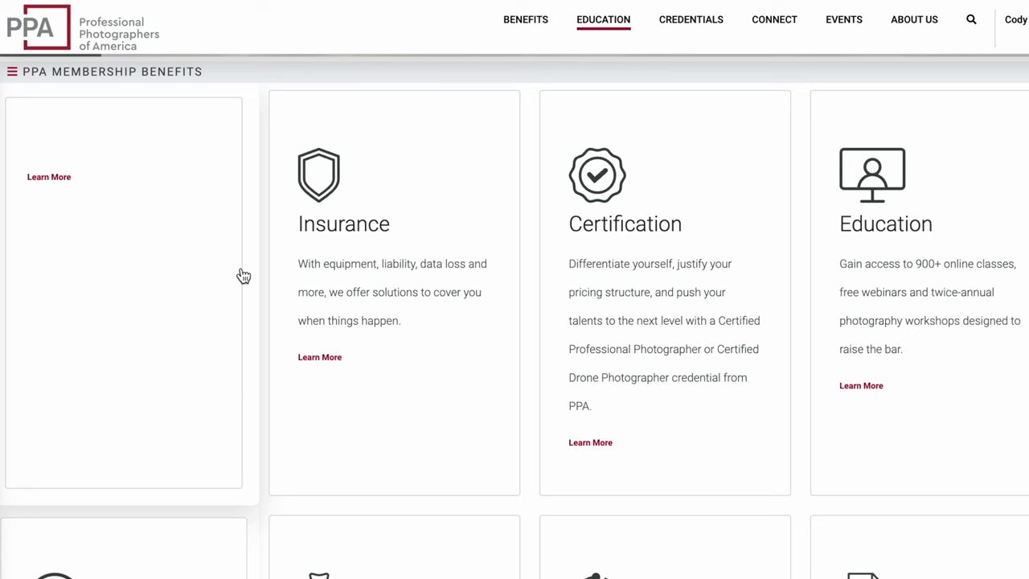
Browse the PPA Membership Benefits page covering insurance, certification and education.
click(318, 357)
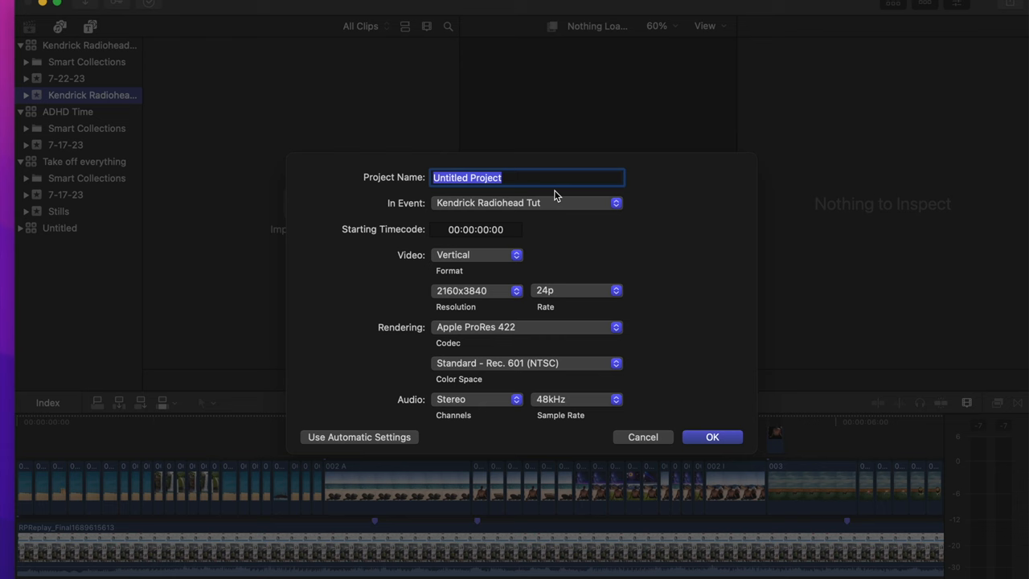
Name the project 'Kendrick Radiohead tut' at Vertical 2160x3840, 24p and confirm.
text(Kendrick Radiohead tut)
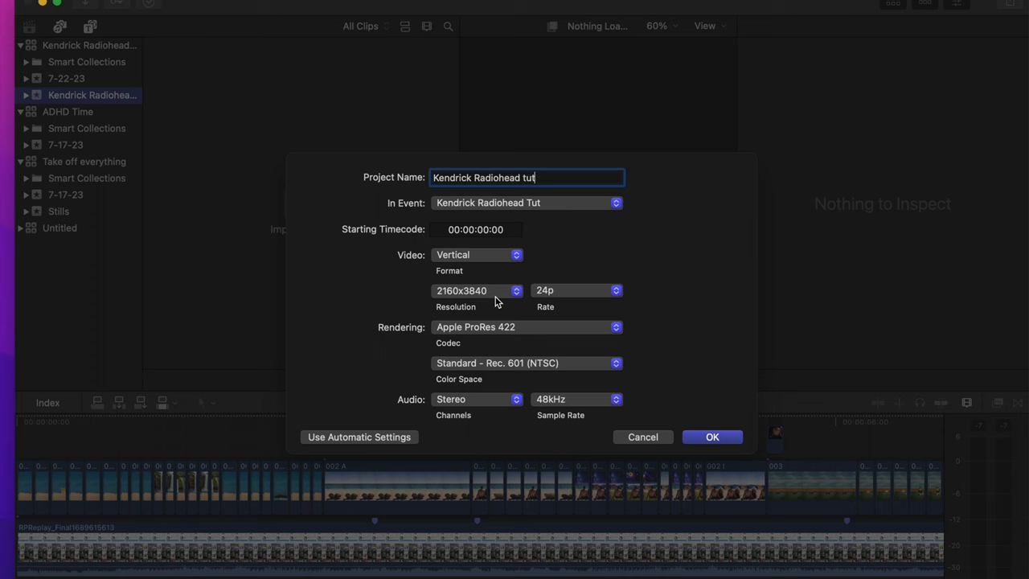
click(711, 437)
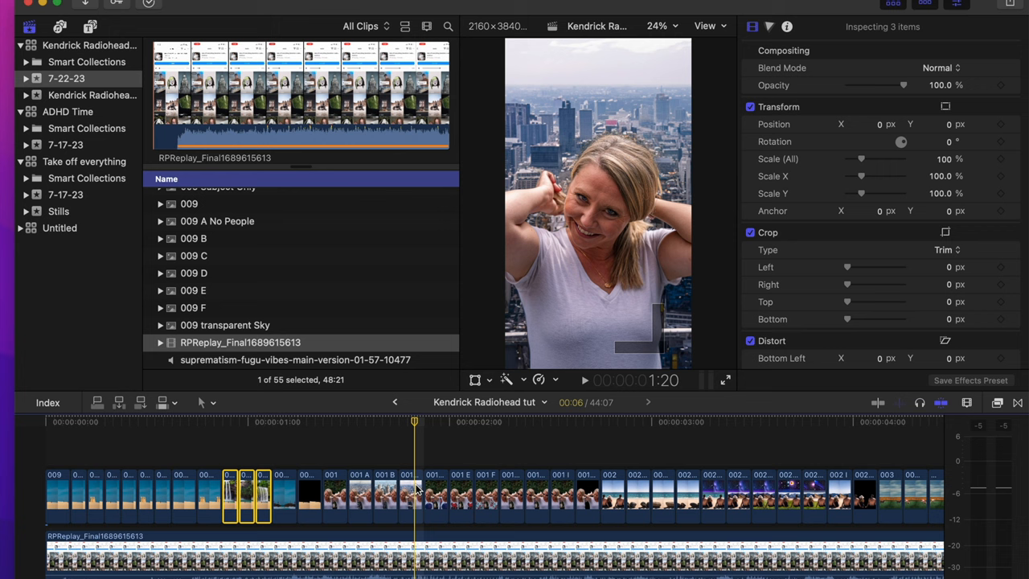
Place the portrait variation stills on the timeline as short photo cuts.
click(306, 486)
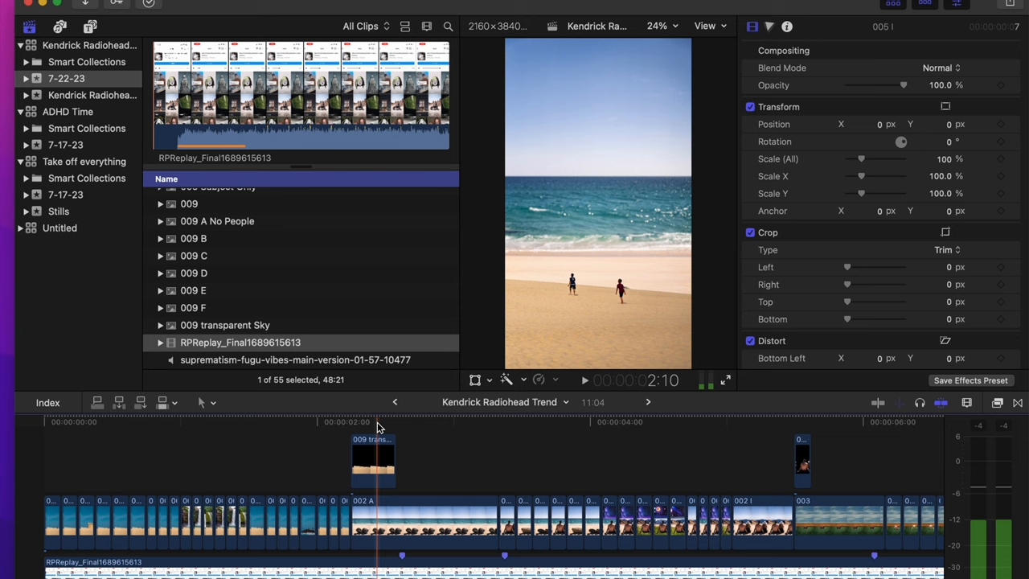
Jump into the Kendrick Radiohead Trend timeline to review the finished edit.
click(660, 448)
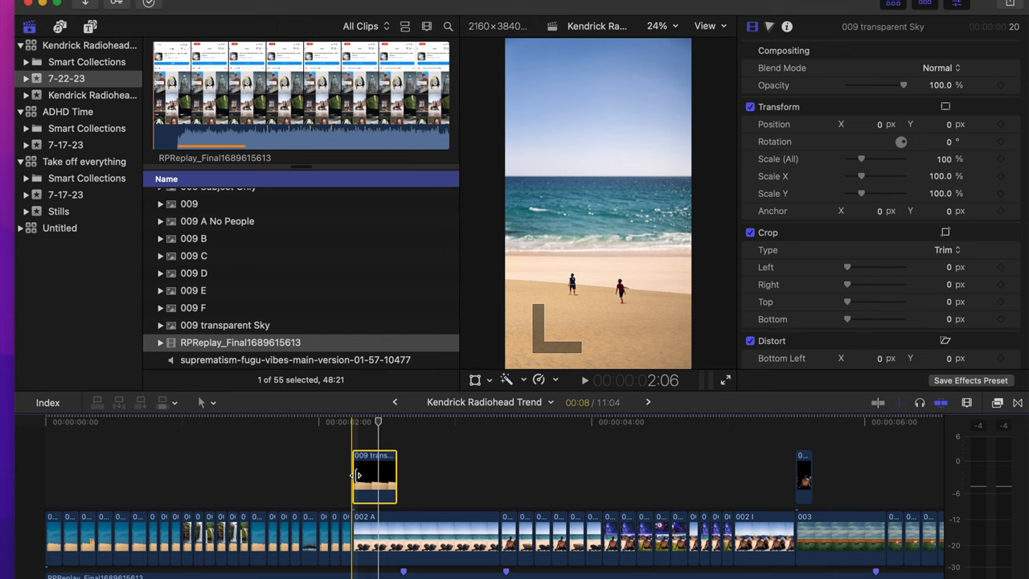
Group the timeline's photo cuts into the 'Kendrick Radiohead Trend Clip' compound clip.
click(796, 473)
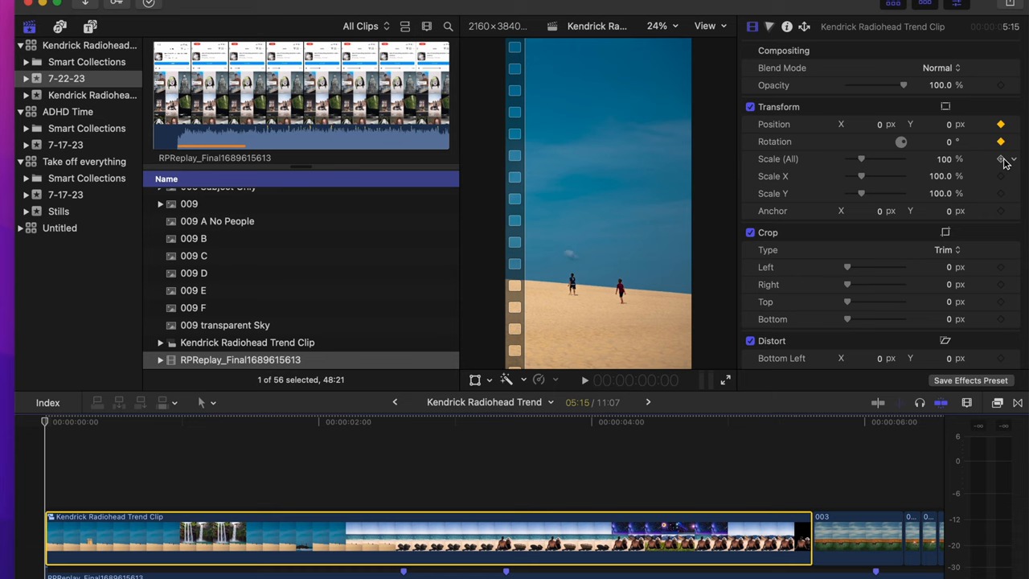
Play the compound clip to preview the keyframed 130% zoom raised 537 px onto the rocks.
key(space)
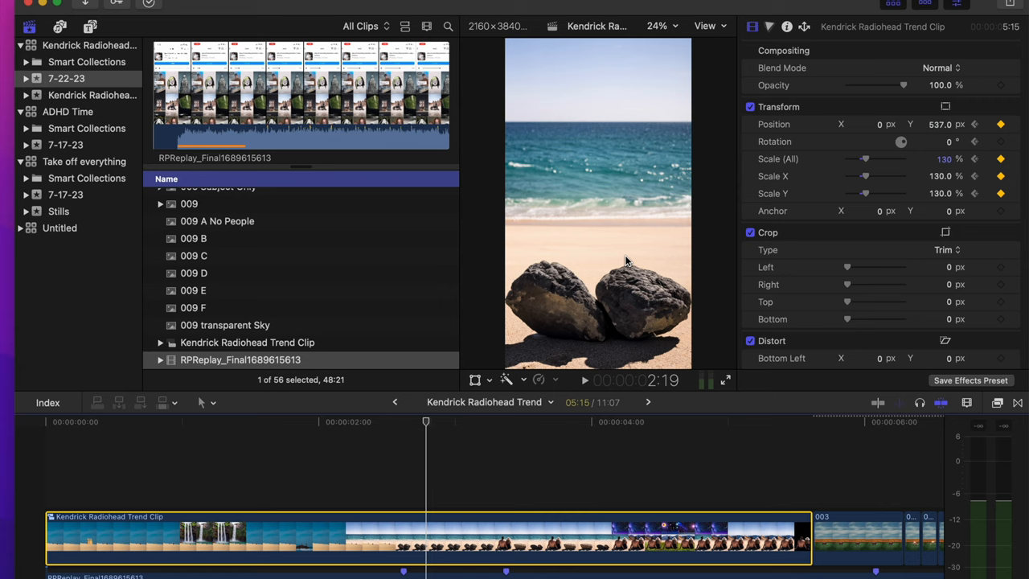
Show the on-screen Transform handles over the zoomed compound clip in the viewer.
click(476, 379)
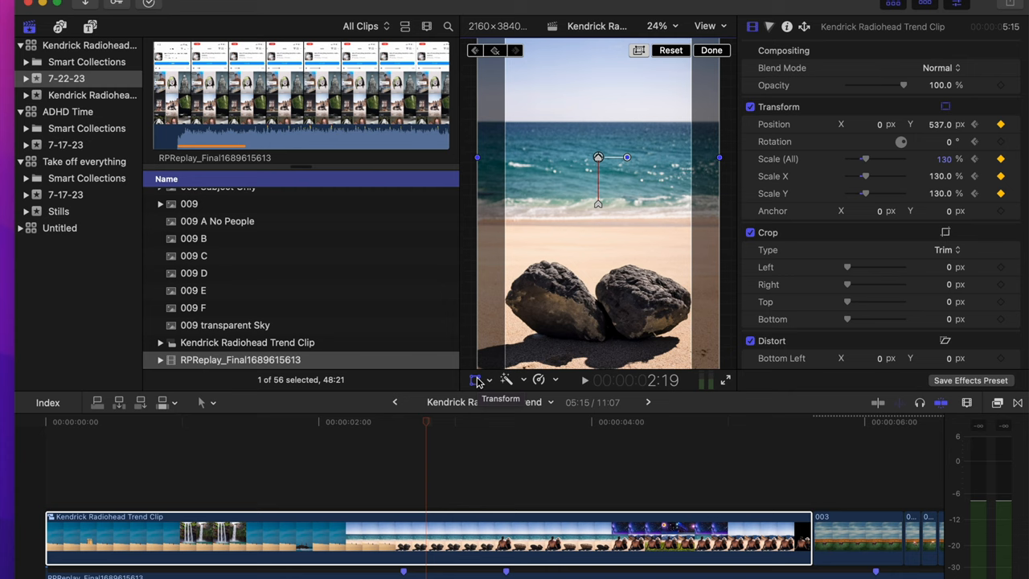
right_click(598, 202)
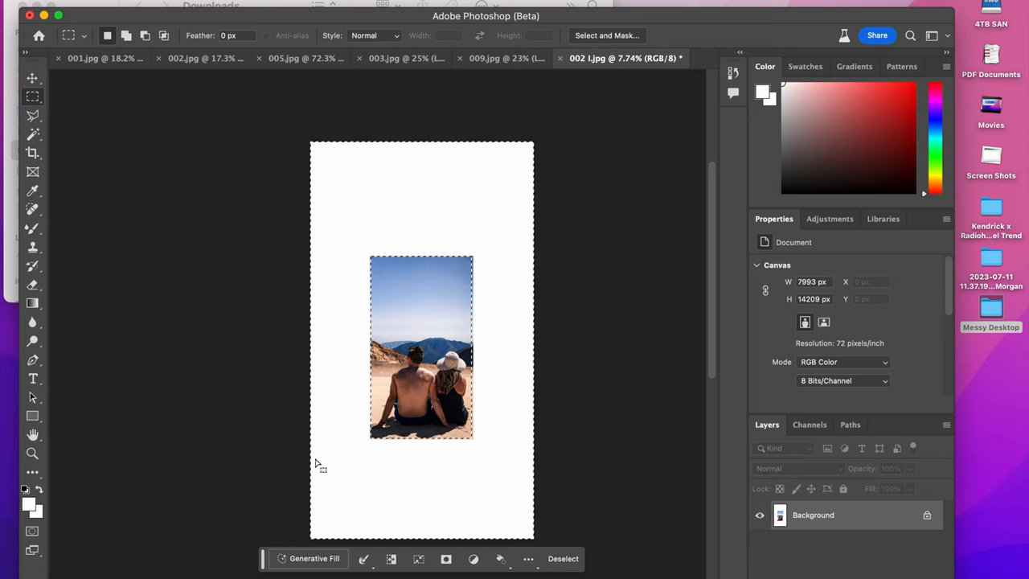
Generatively fill the tall canvas around the couple's beach photo with desert rock formations.
click(313, 558)
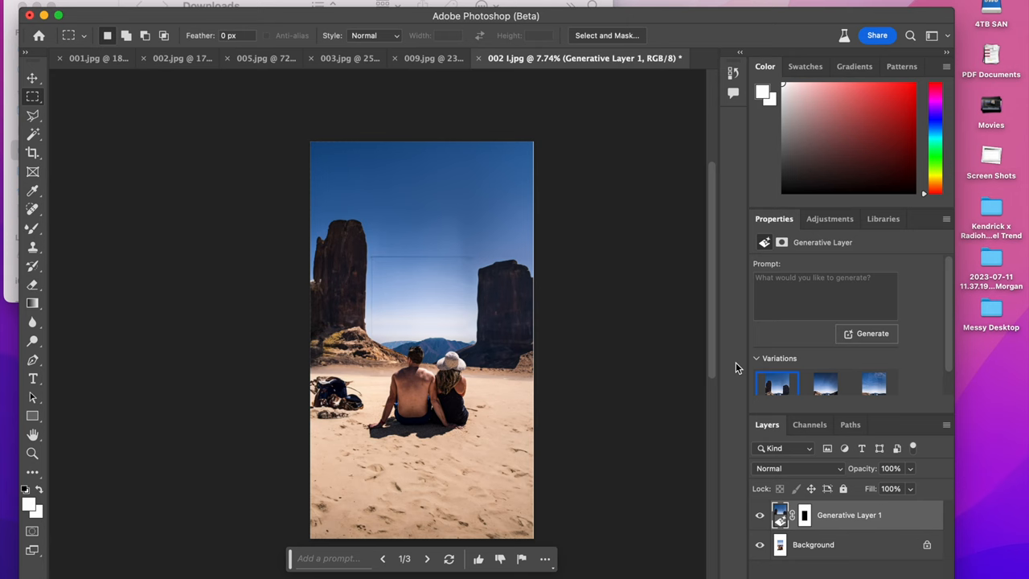